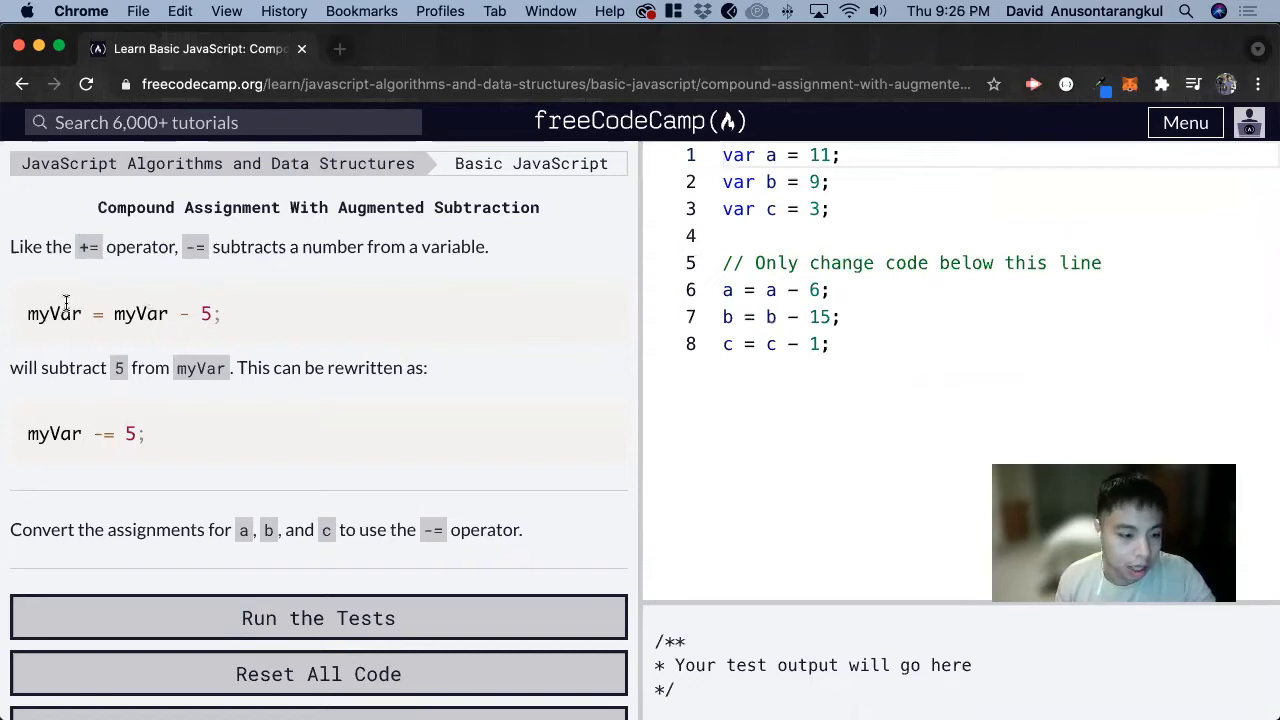
mouse_move(131, 277)
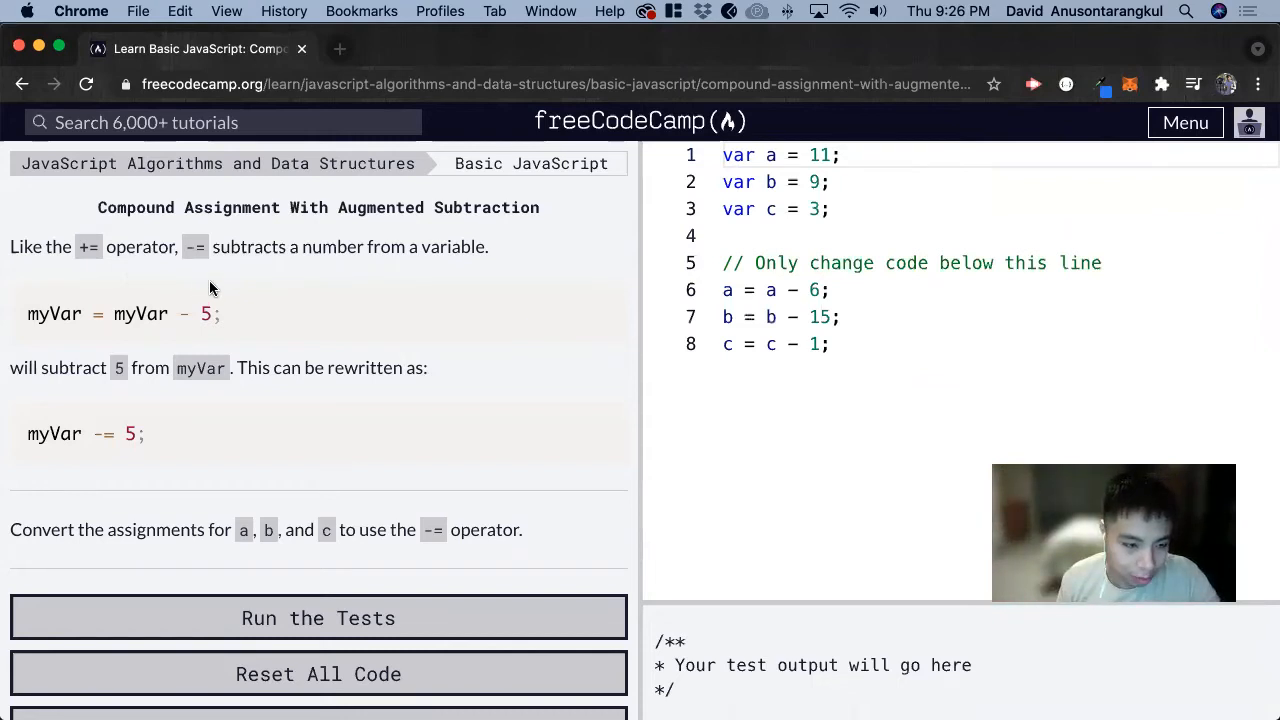
mouse_move(40, 313)
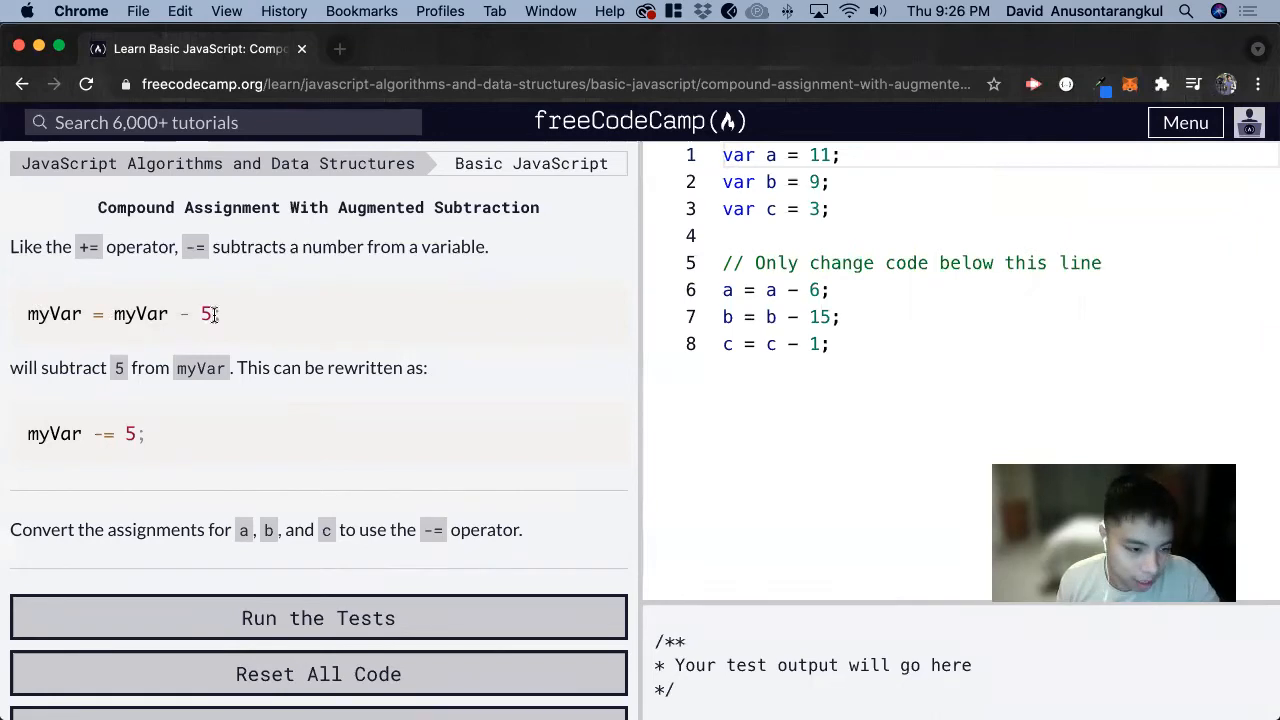
mouse_move(118, 416)
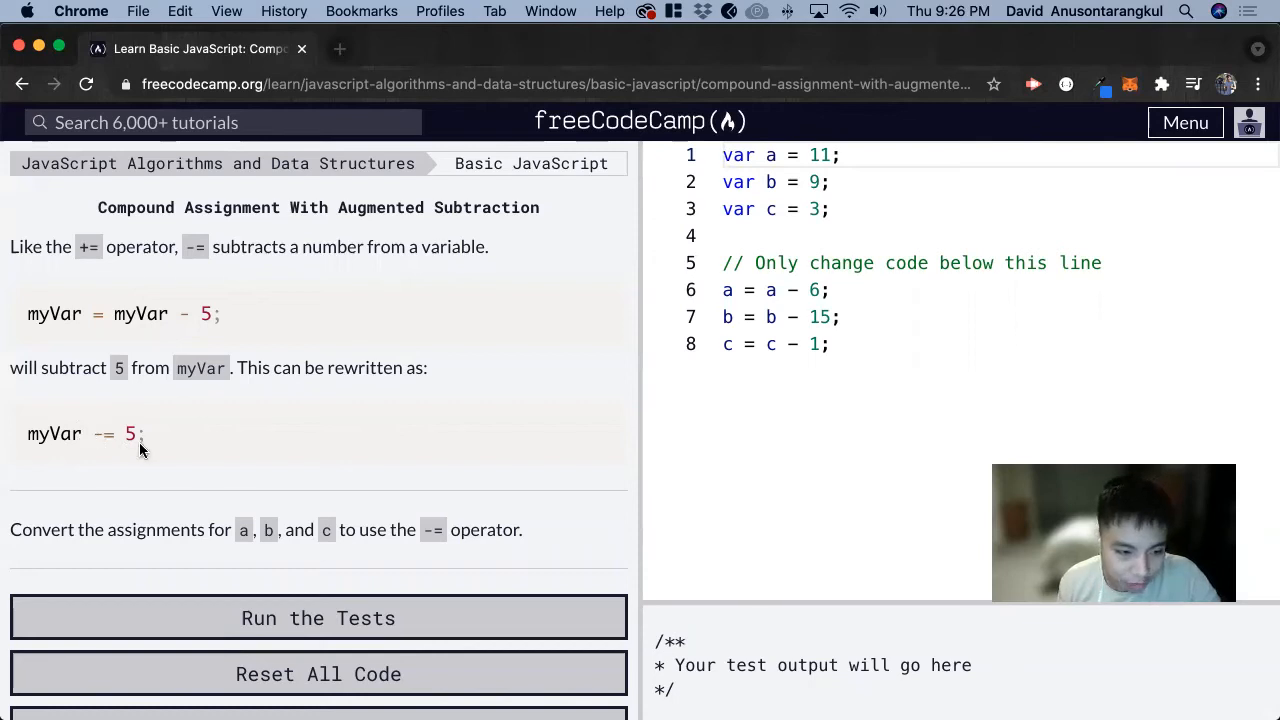
mouse_move(375, 480)
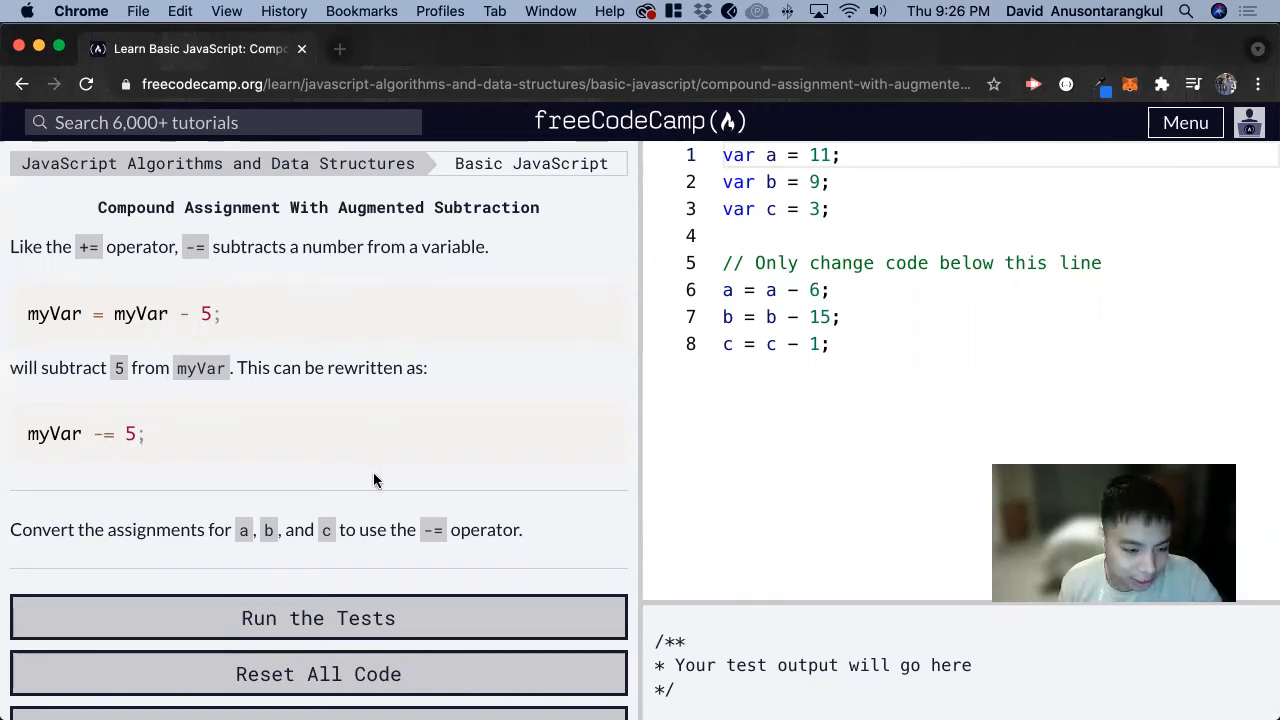
mouse_move(250, 545)
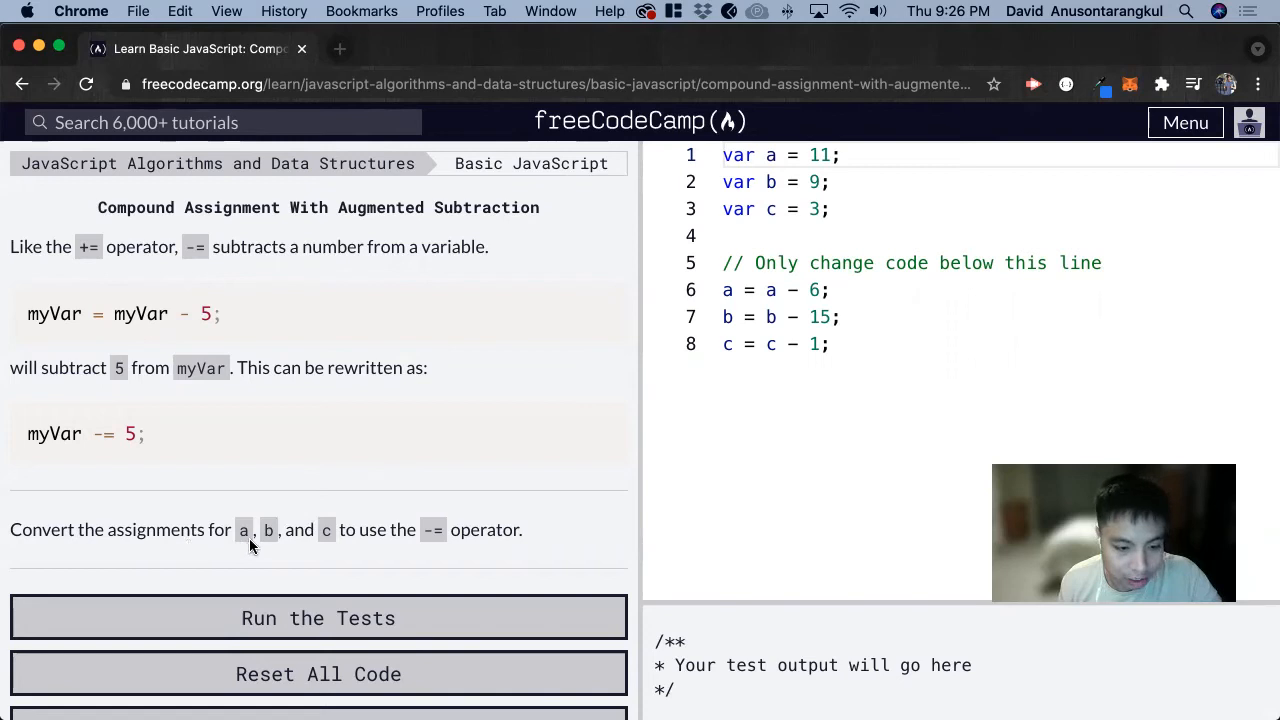
mouse_move(452, 538)
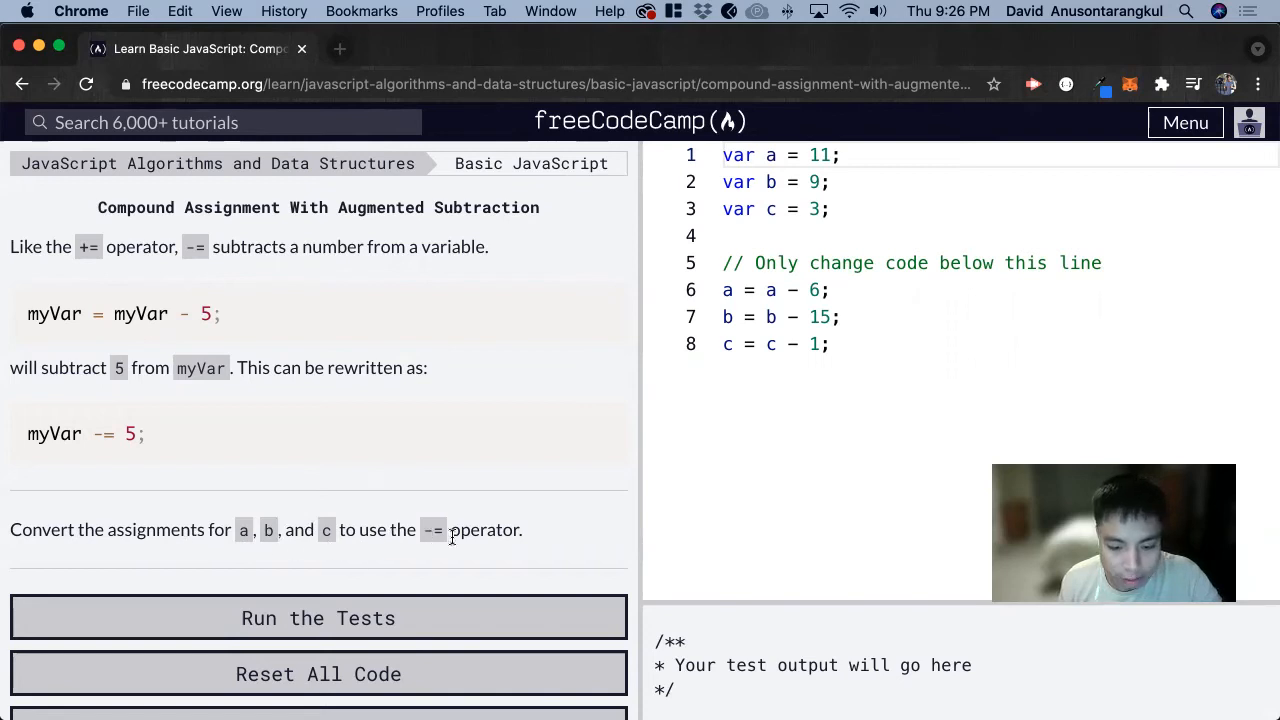
Replace '= a -' and '= b -' with '-=' so the lines read a -= 6 and b -= 15
left_click(727, 290)
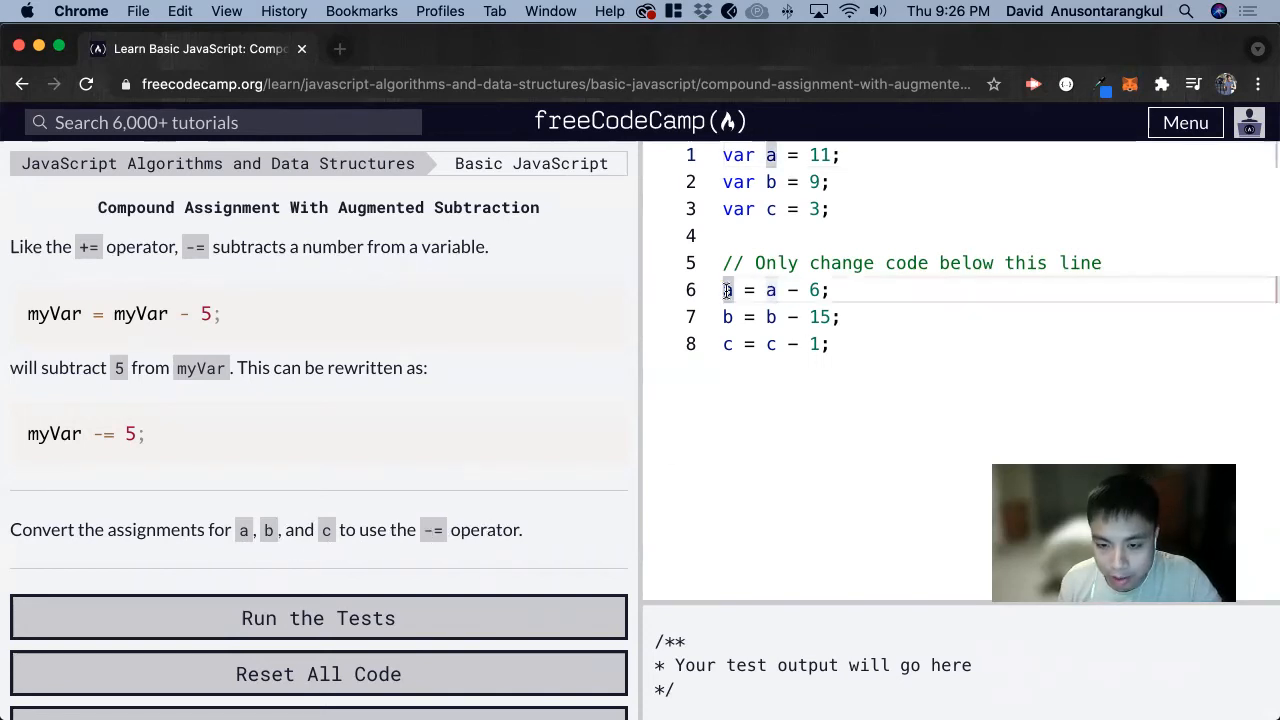
type("a")
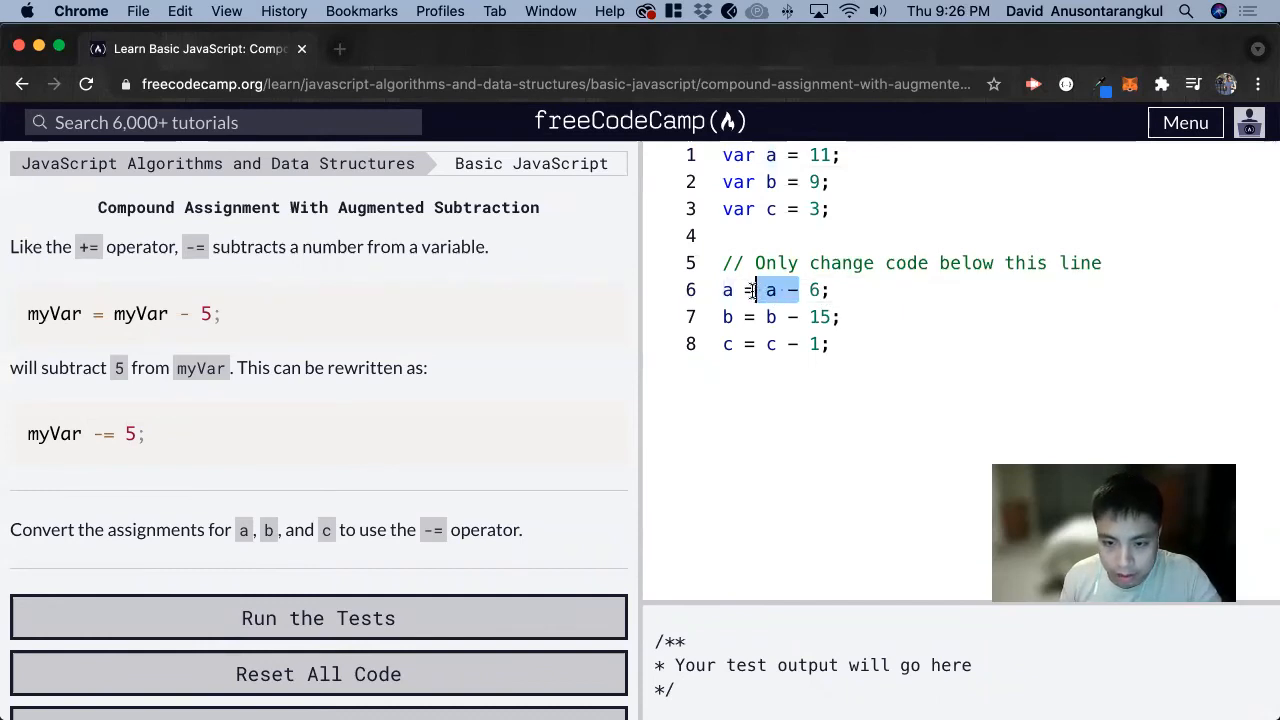
key("Backspace")
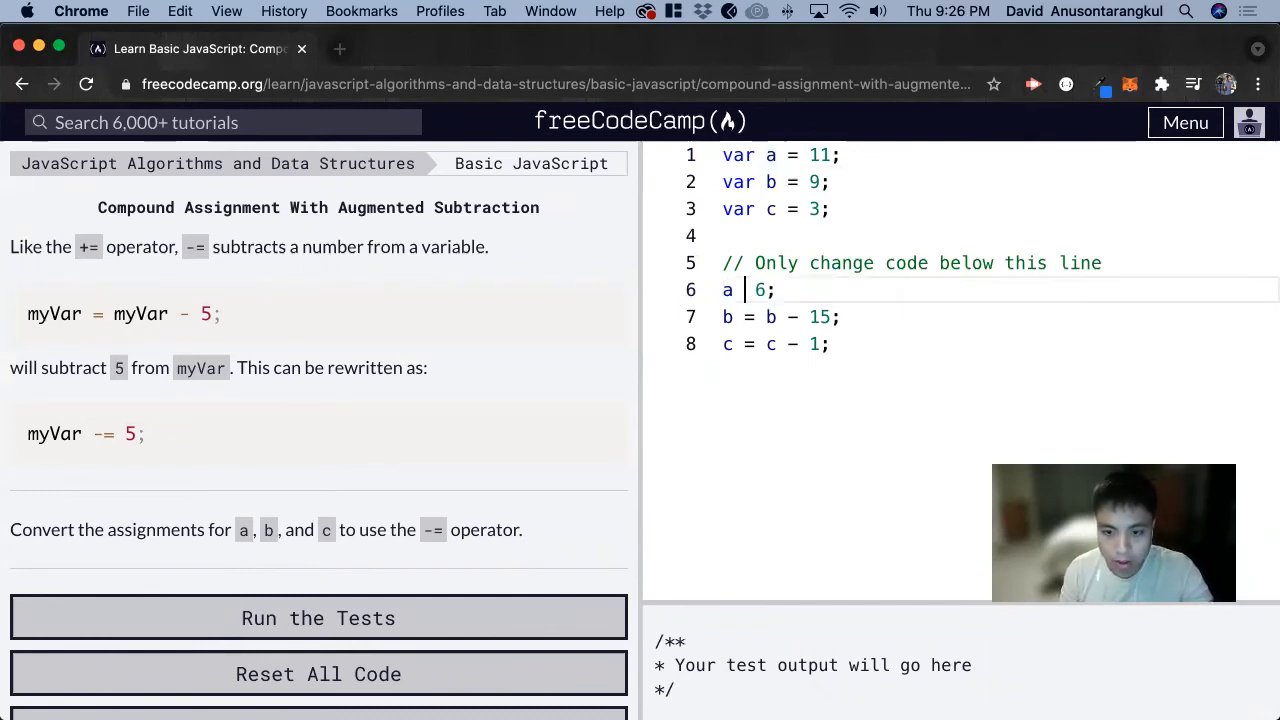
type("-=")
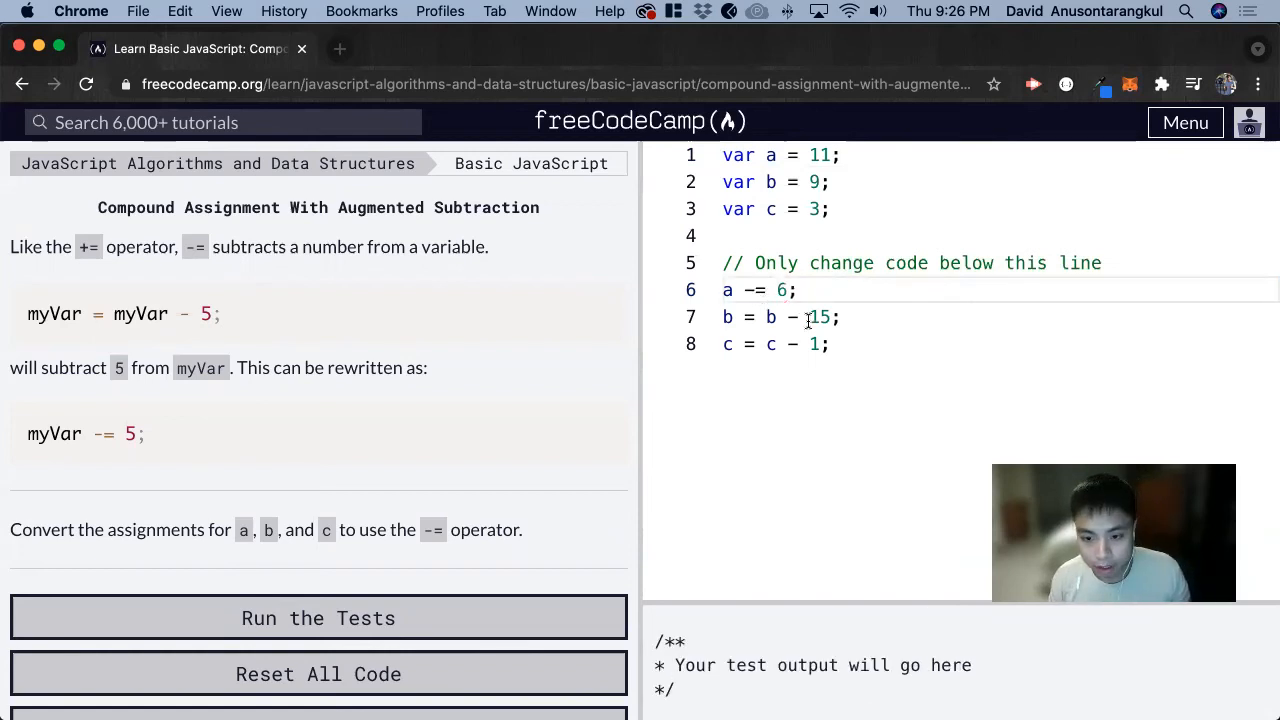
double_click(770, 317)
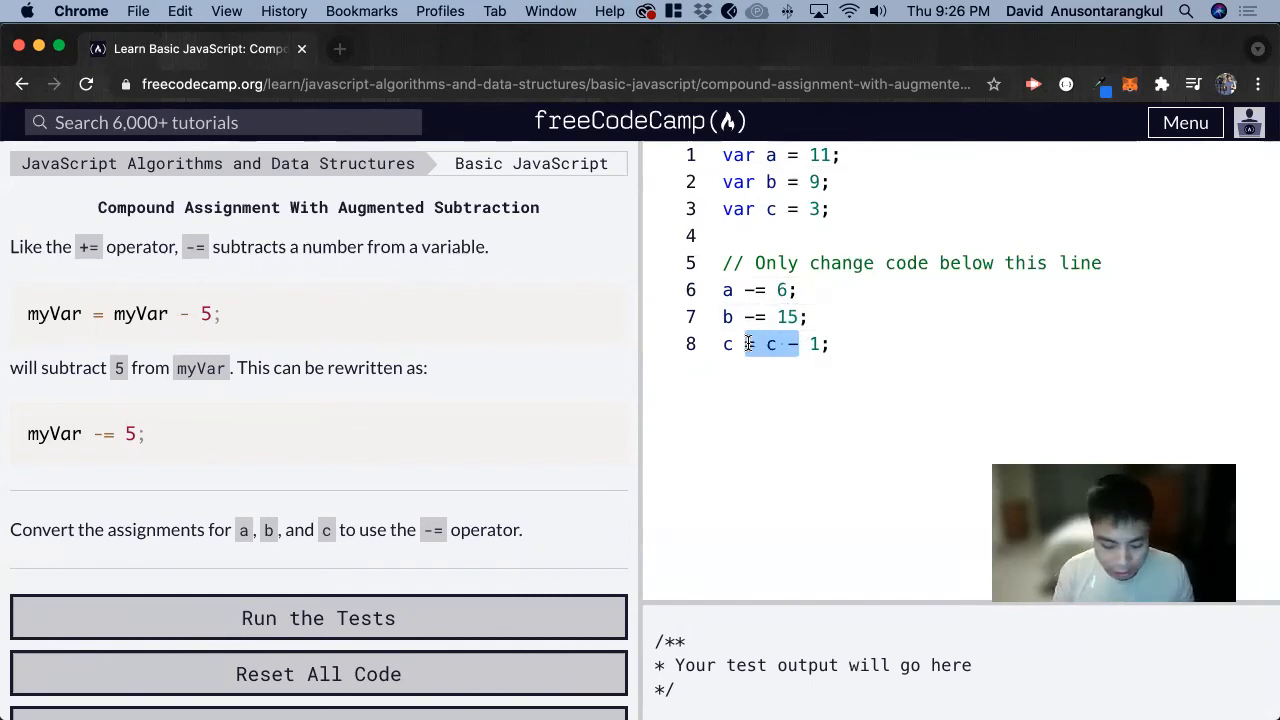
type("-=")
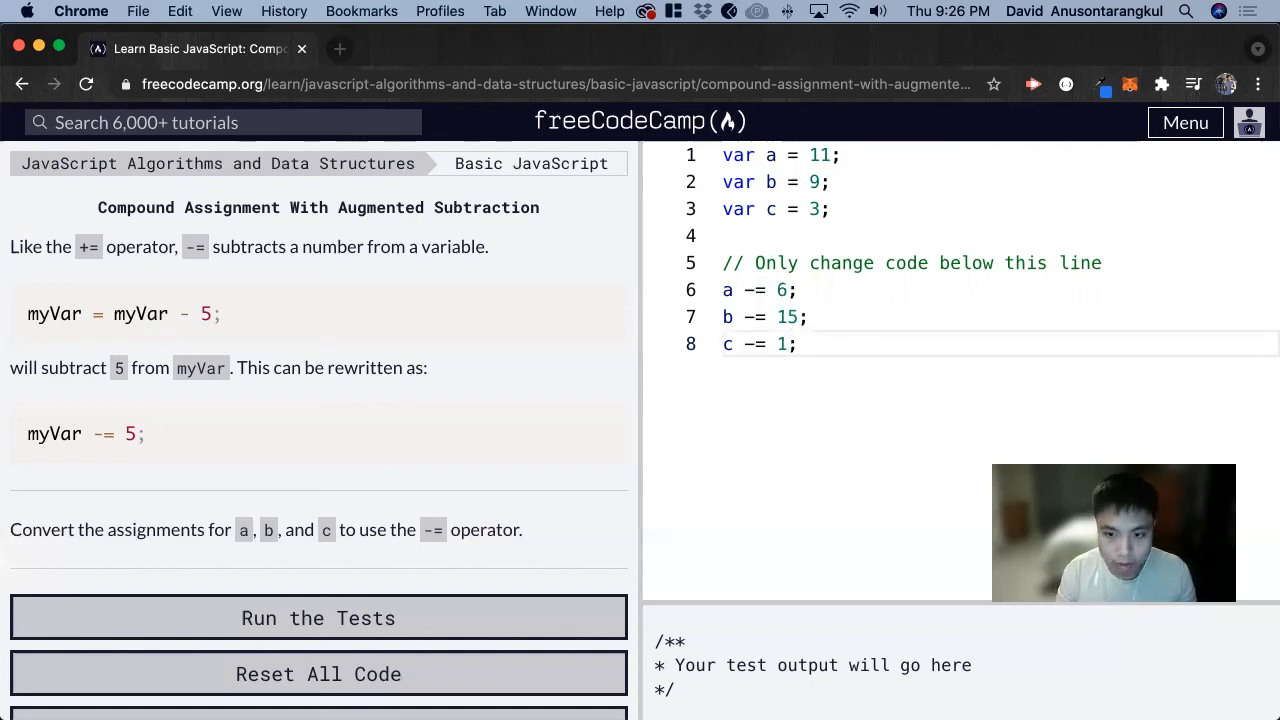